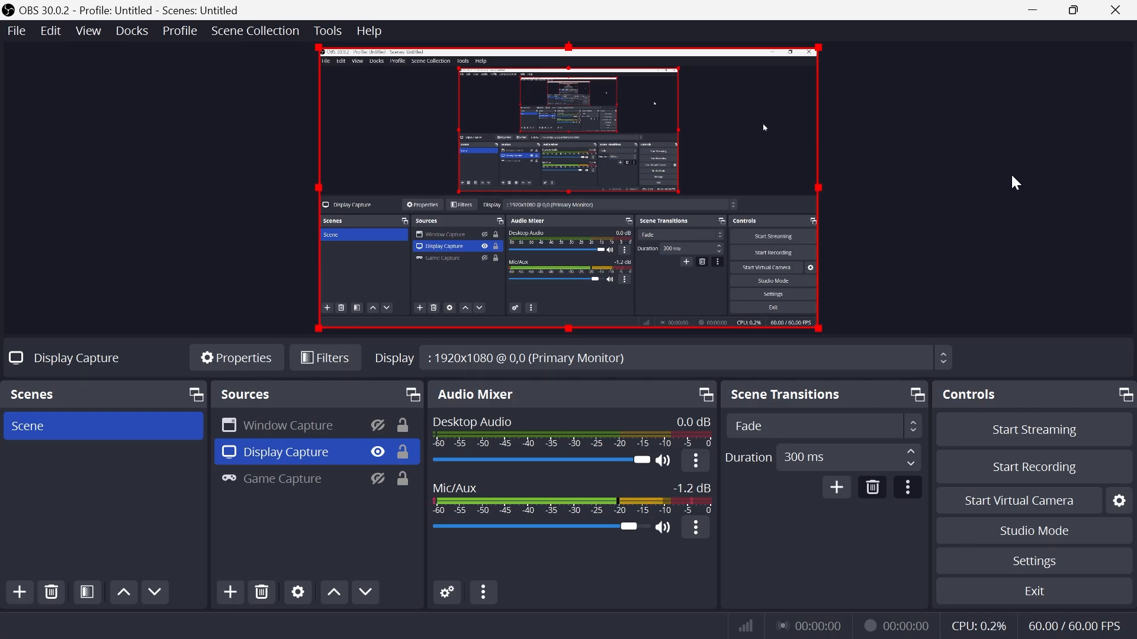
mouse_move(891, 246)
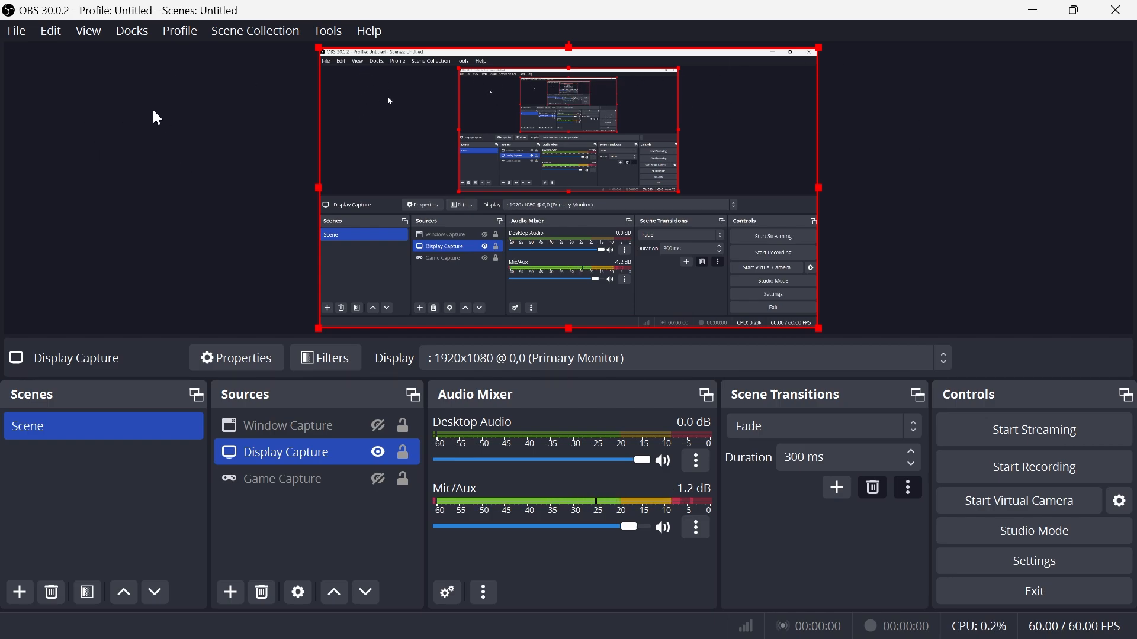
- Open Settings on the Video page, showing 1920x1080 base and output resolutions at 60 FPS
click(15, 31)
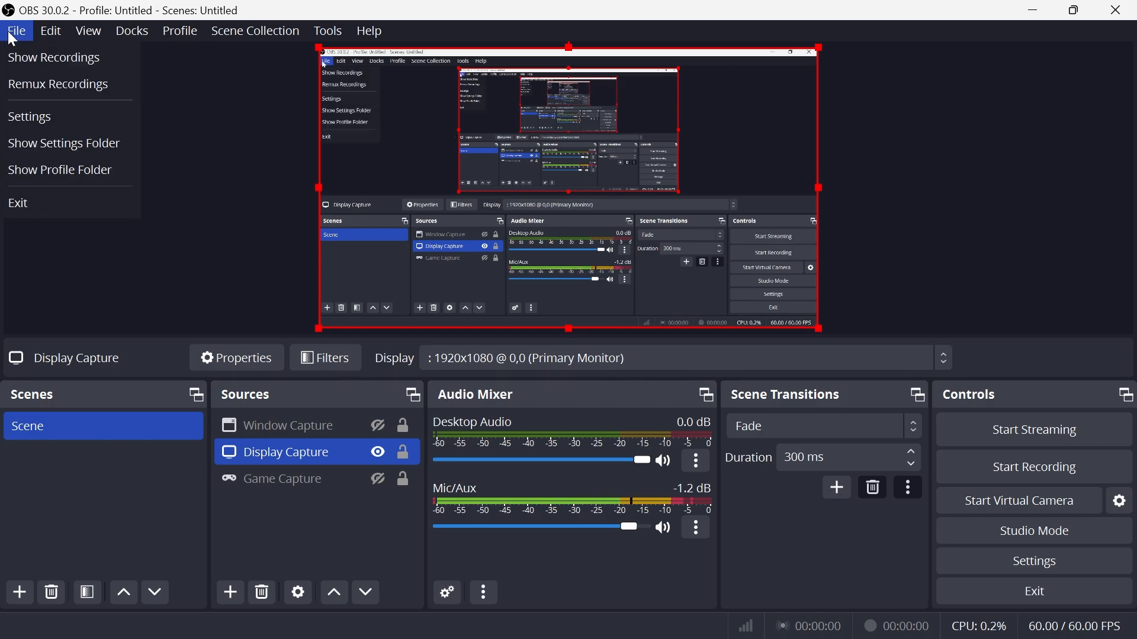
click(144, 136)
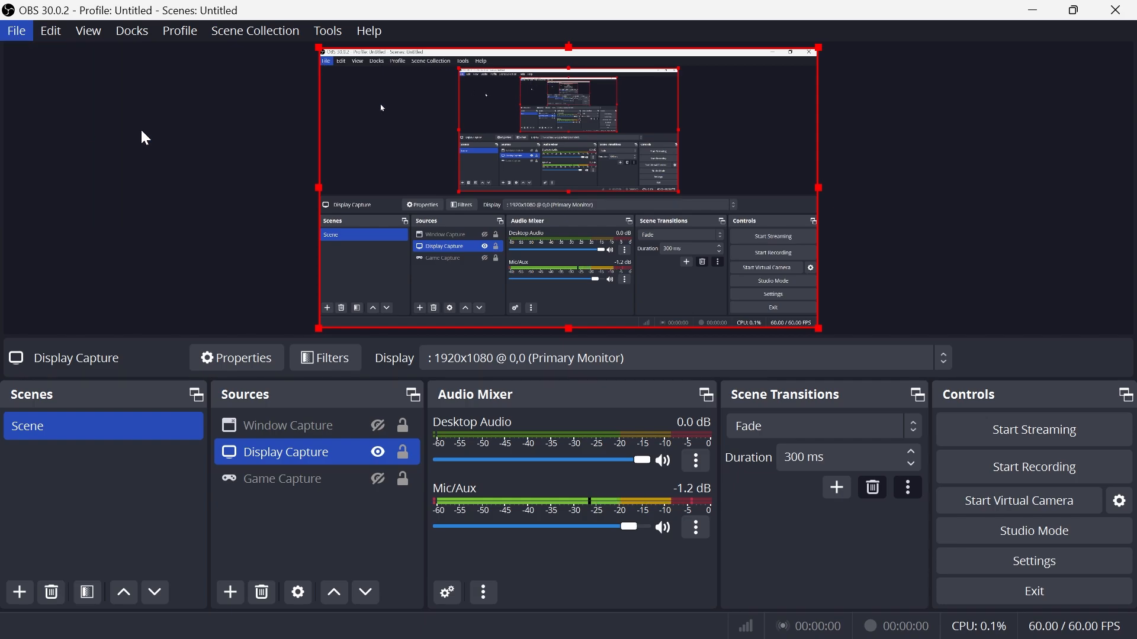
click(1033, 561)
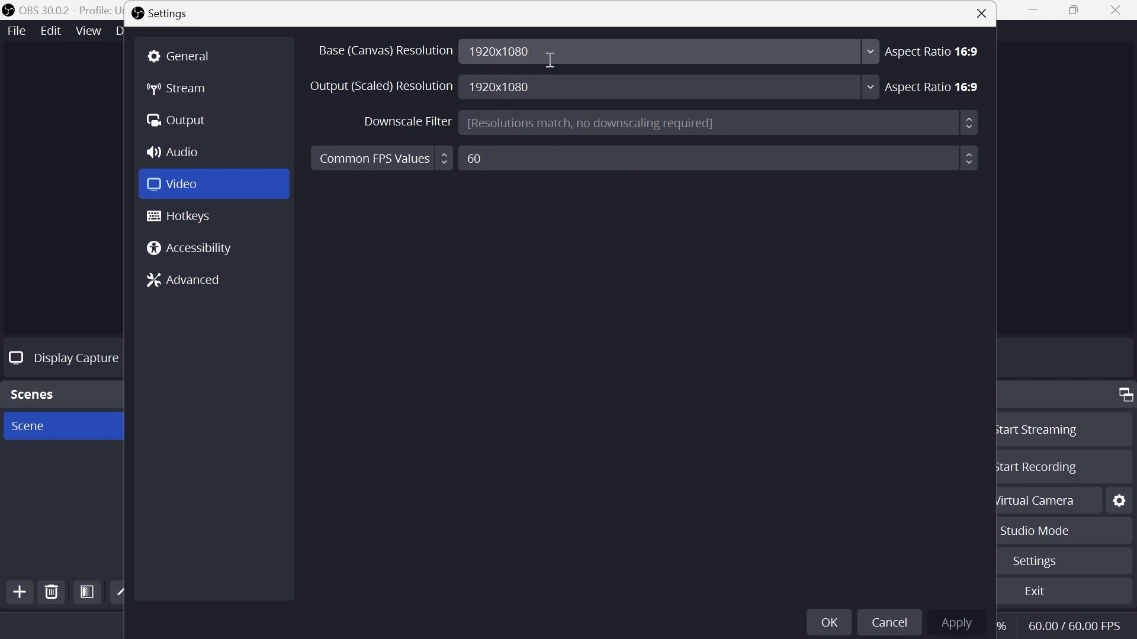
click(714, 158)
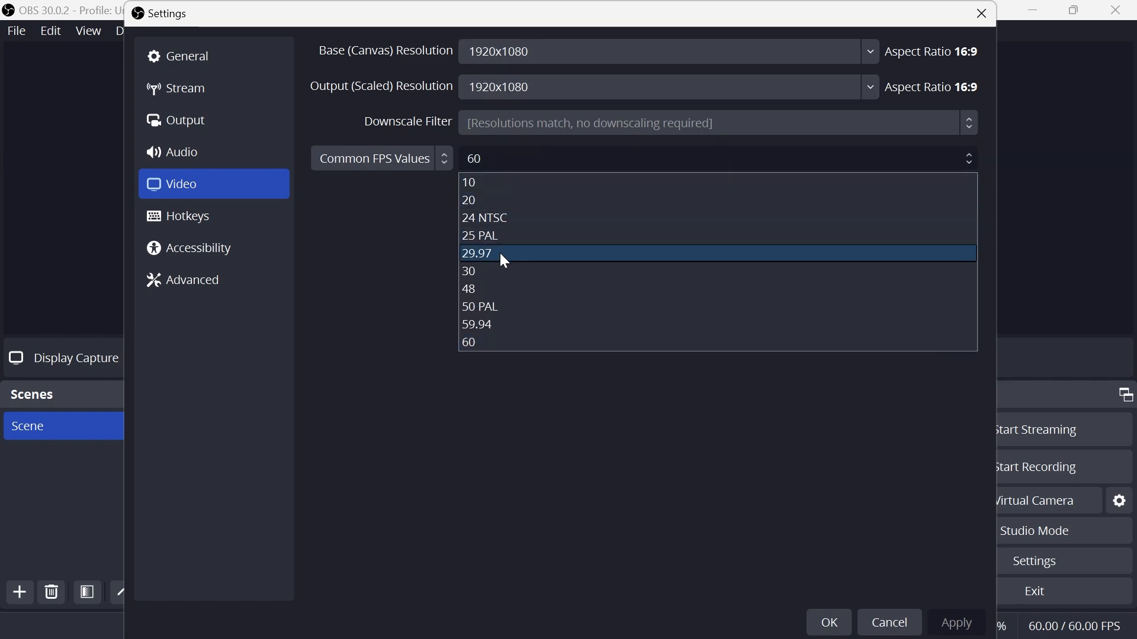
click(469, 271)
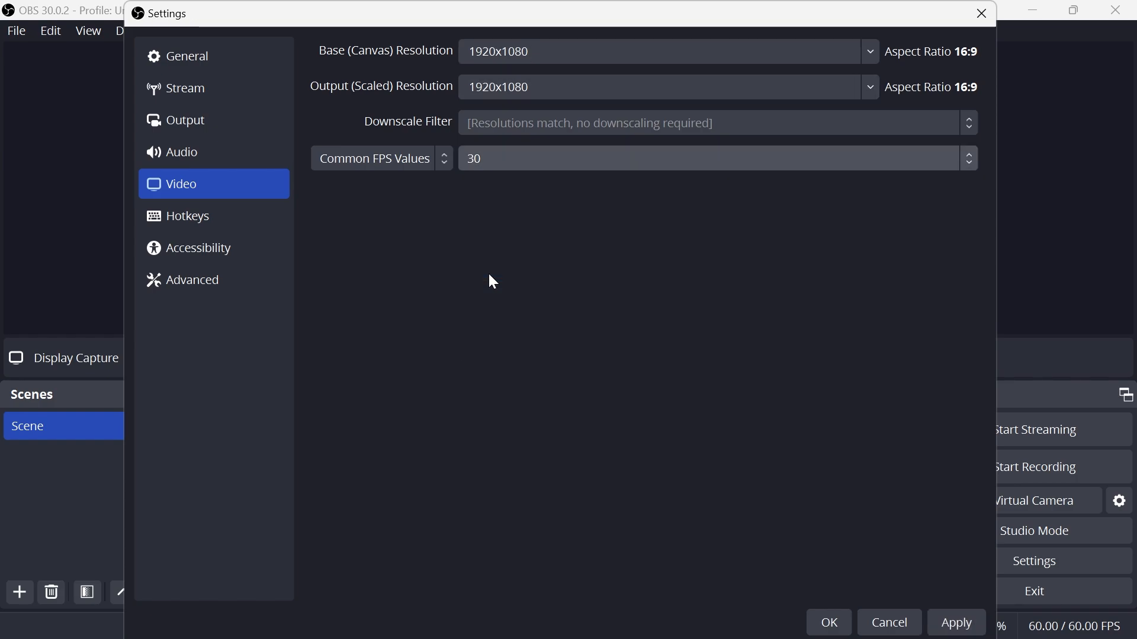
mouse_move(458, 239)
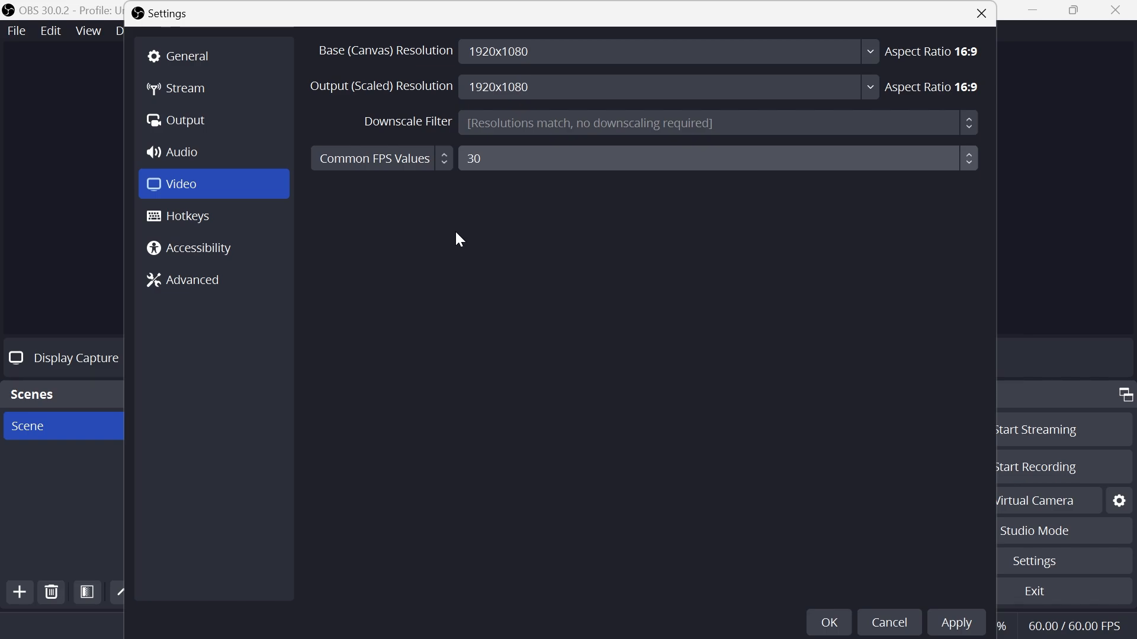
mouse_move(443, 207)
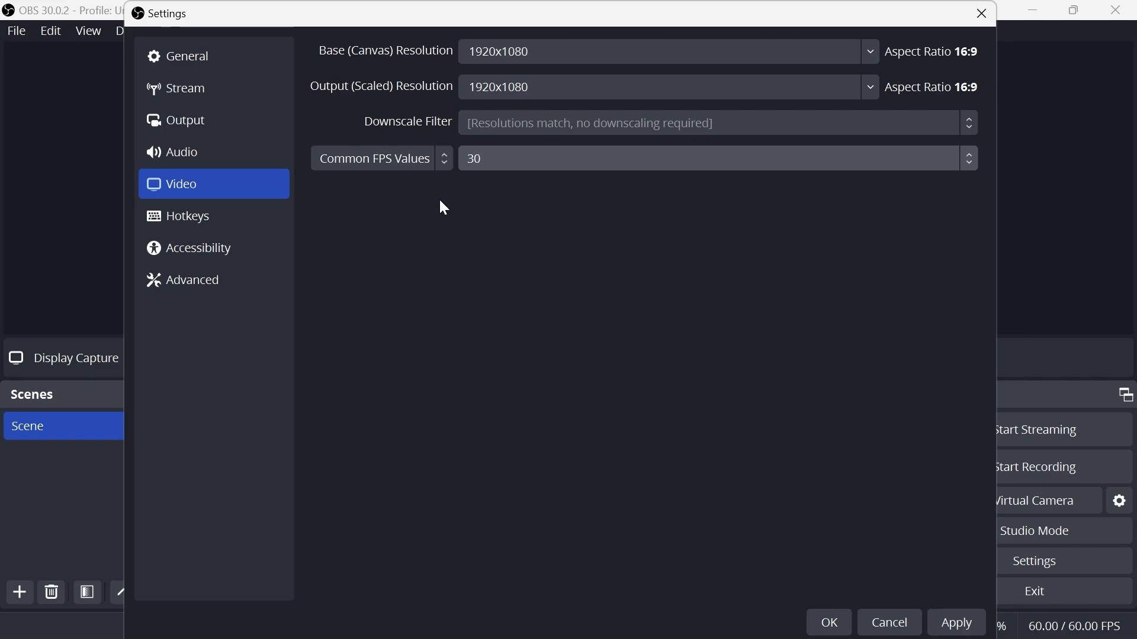
click(714, 158)
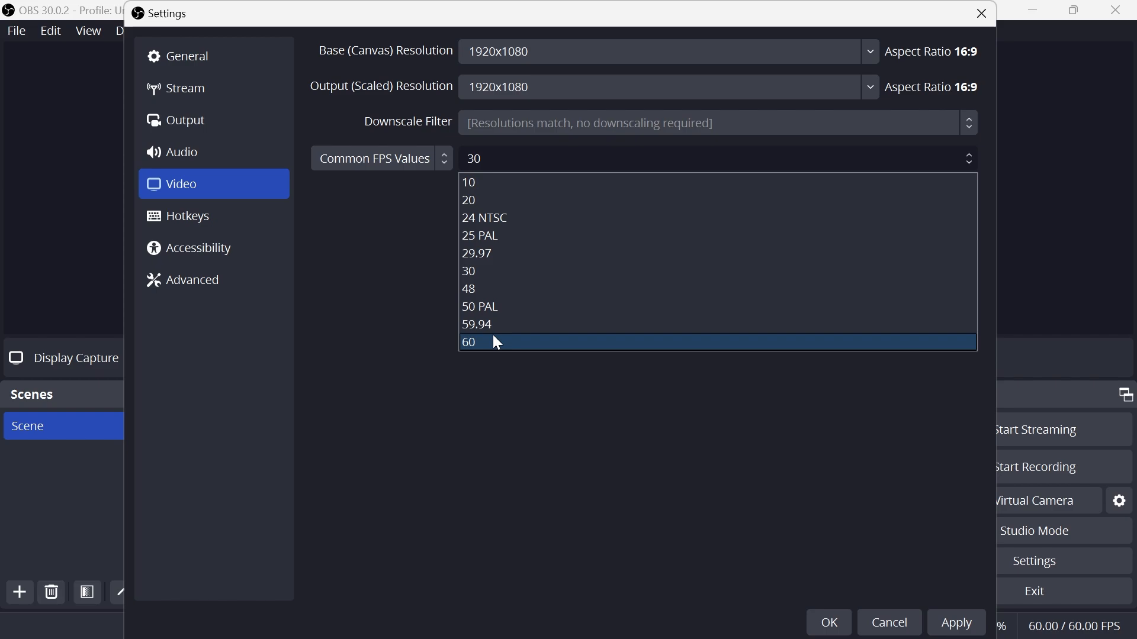
click(468, 342)
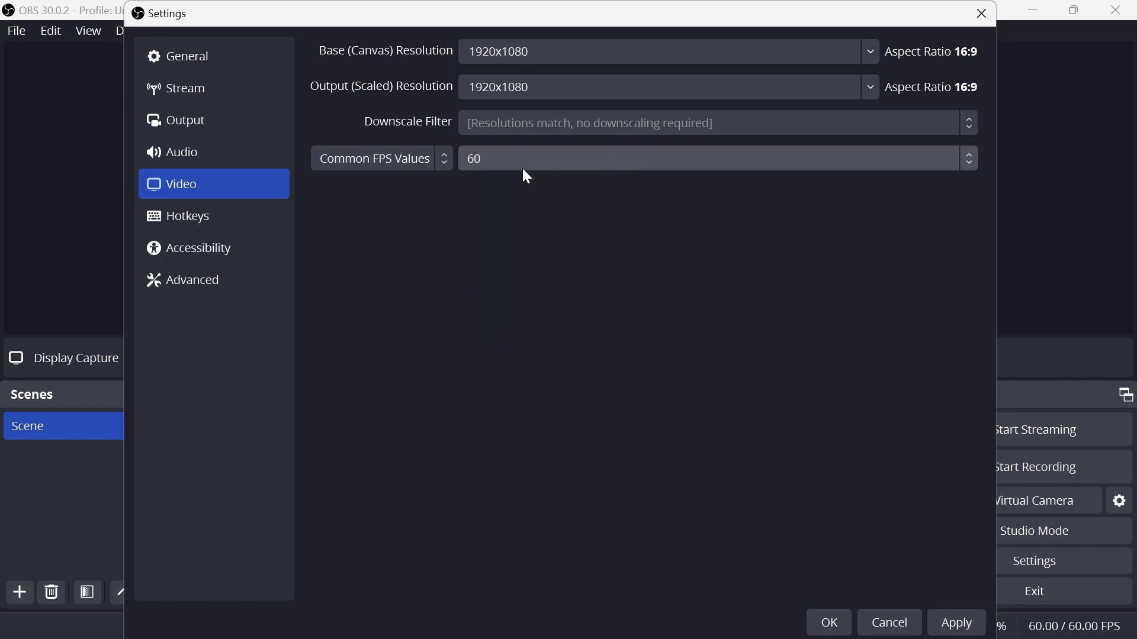
click(716, 158)
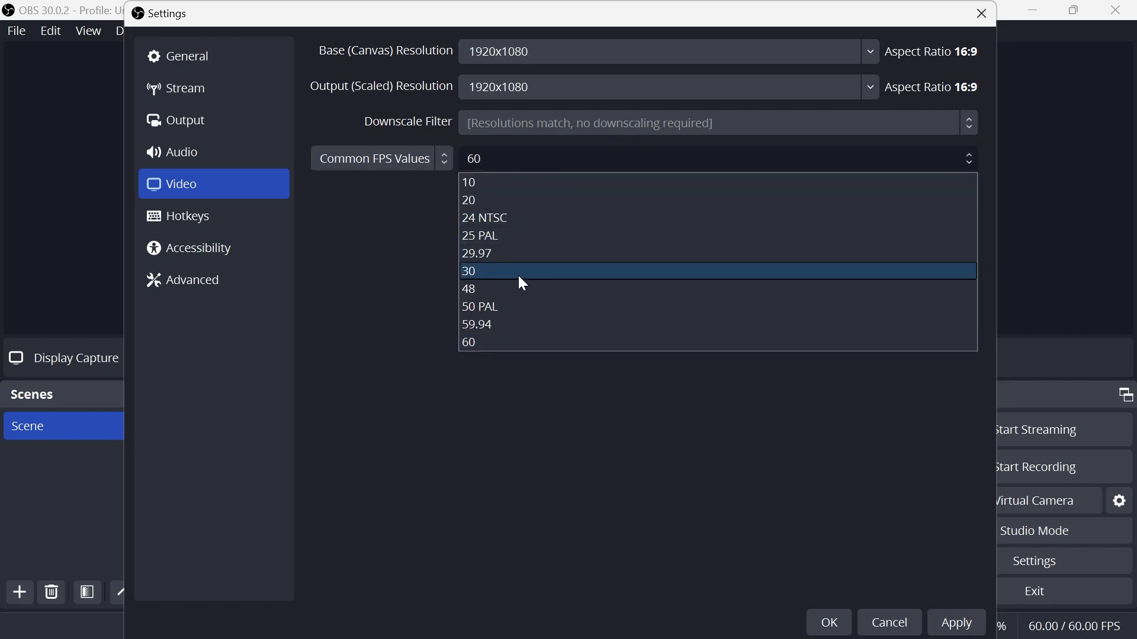
click(469, 270)
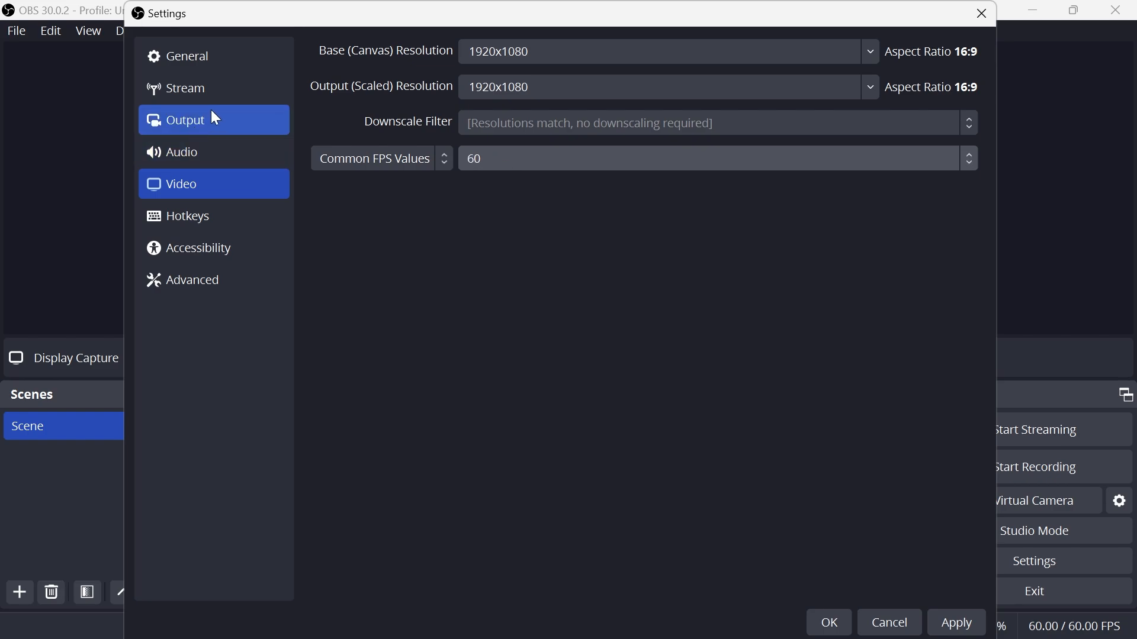
- Show Output settings, keeping Fragmented MP4 format and High Quality, Medium File Size recording
click(185, 120)
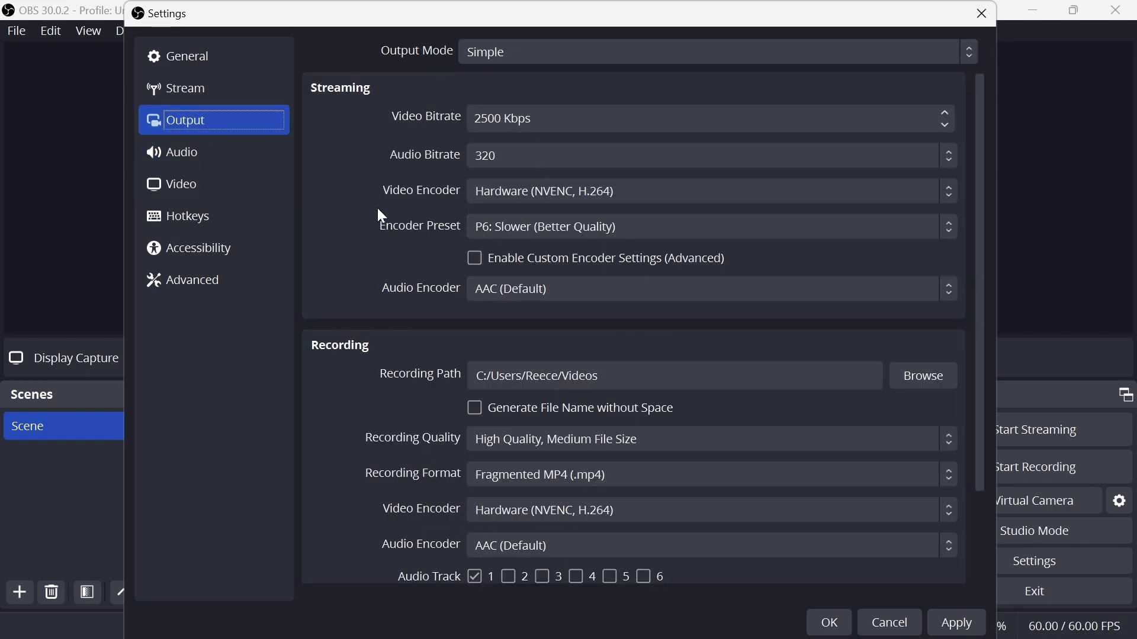
scroll(down, 3)
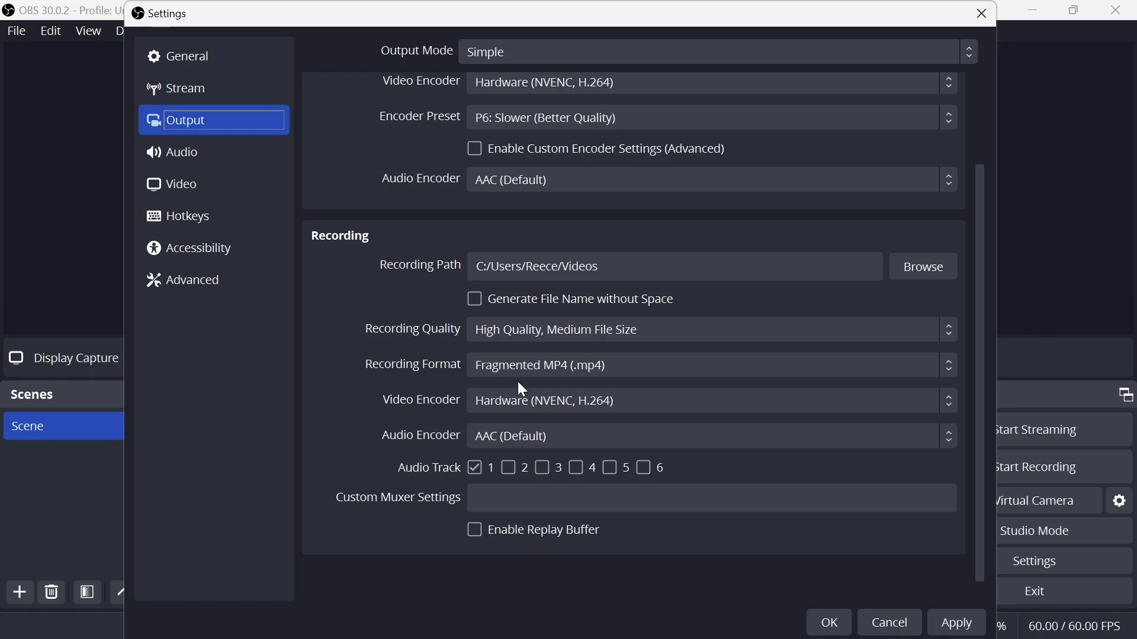
click(710, 364)
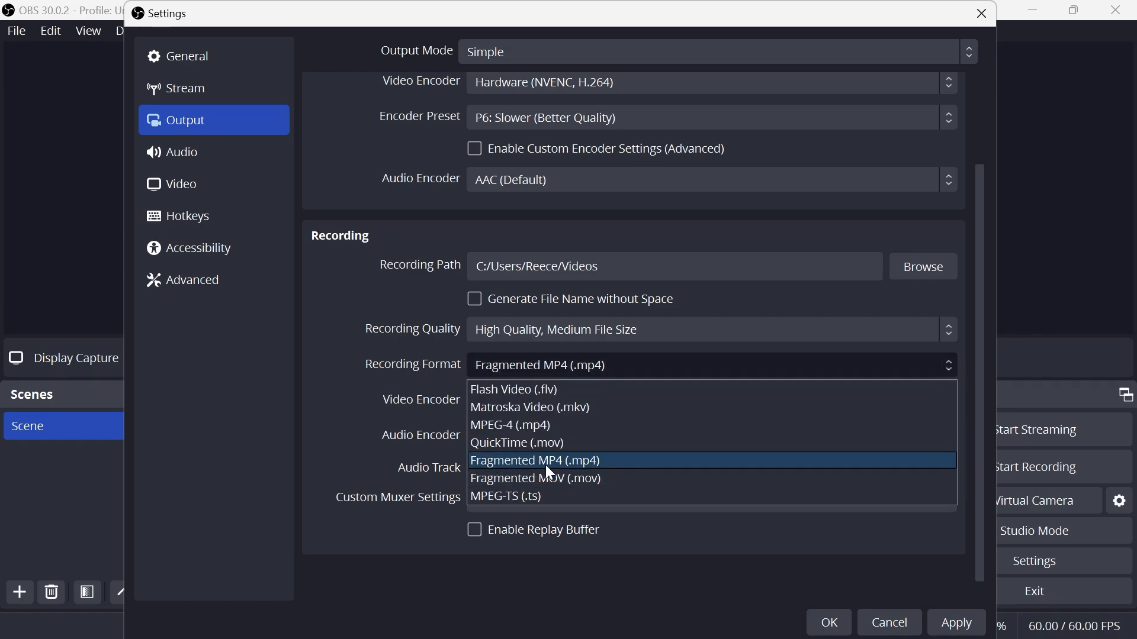
click(535, 461)
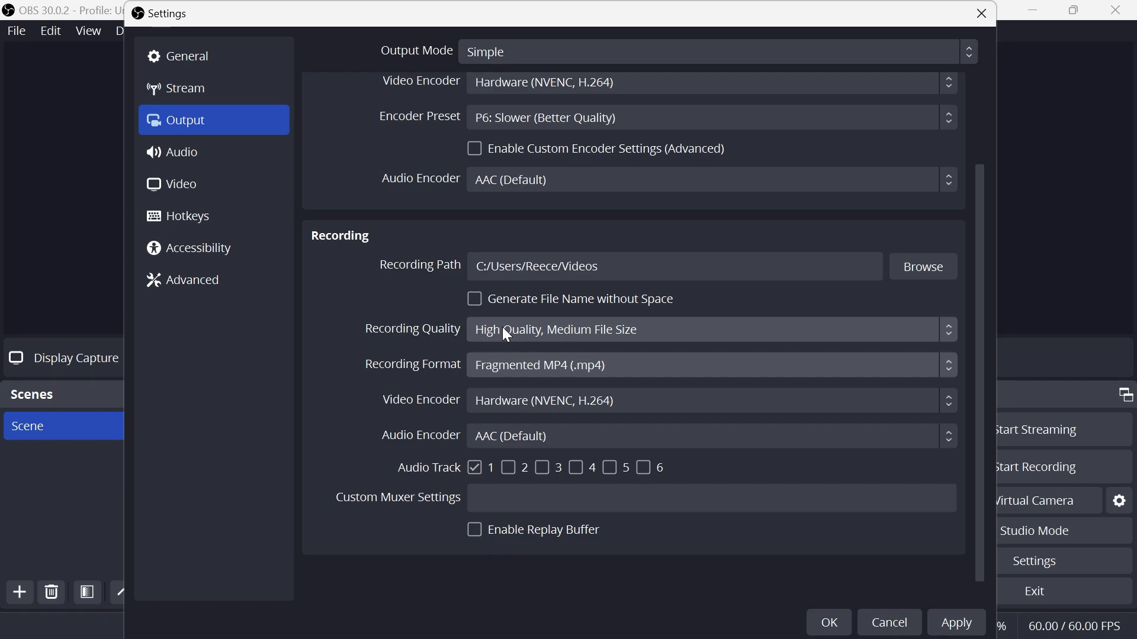
click(711, 329)
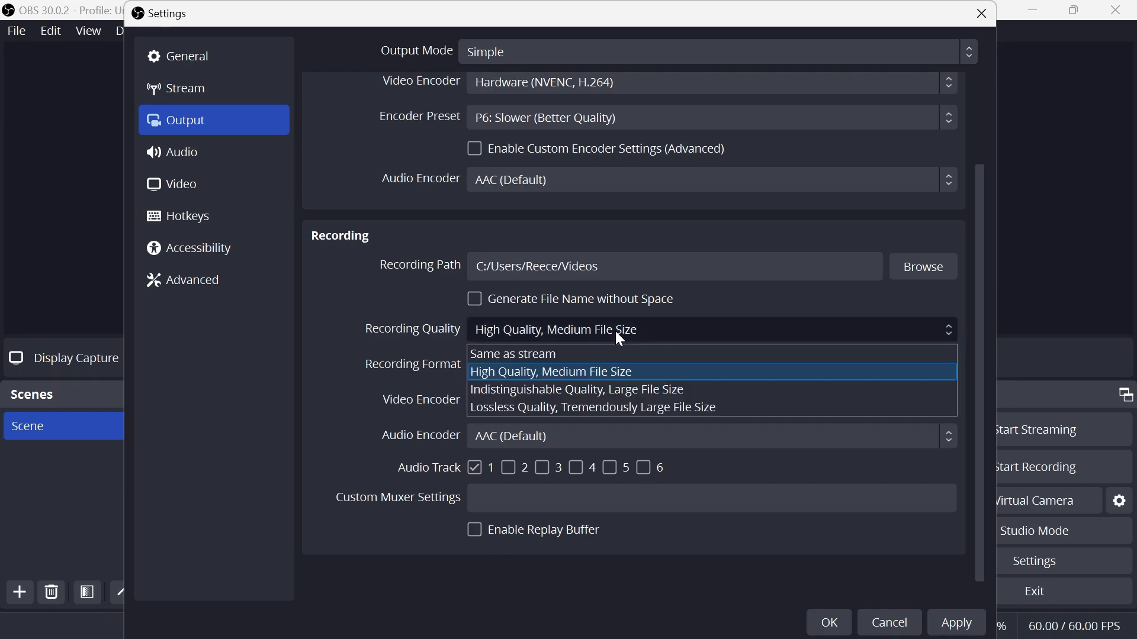
mouse_move(569, 359)
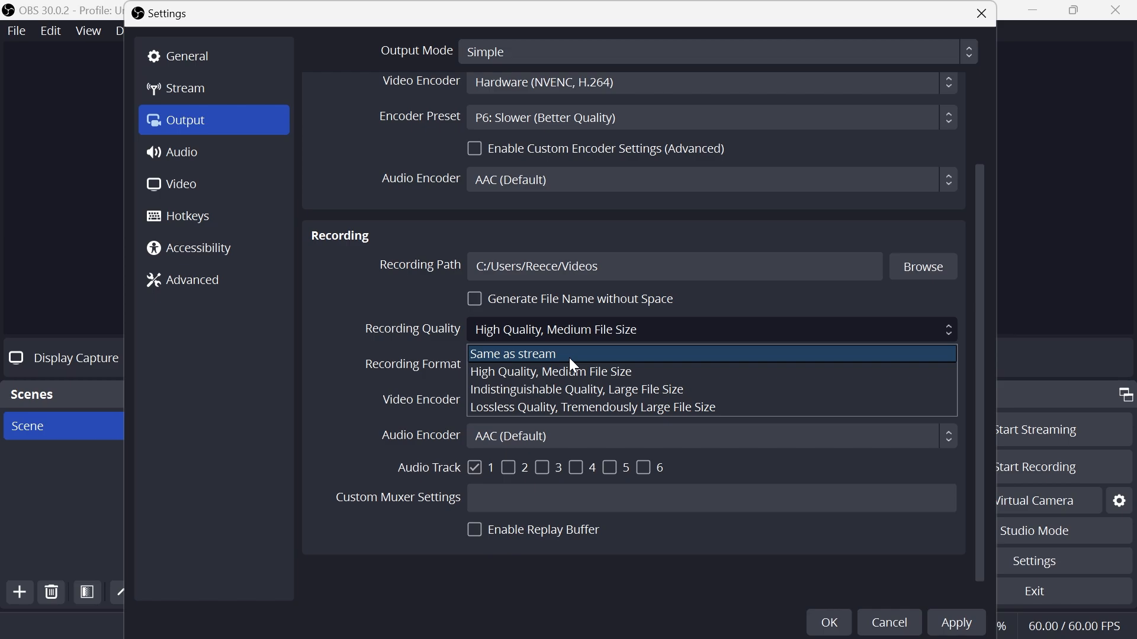
mouse_move(625, 389)
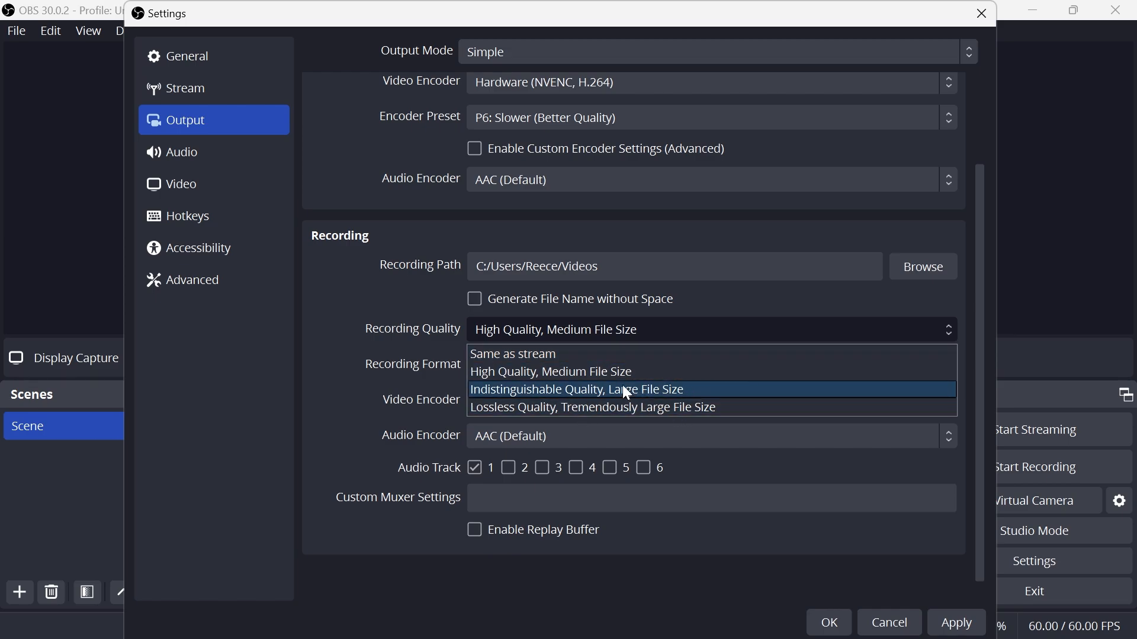
mouse_move(550, 371)
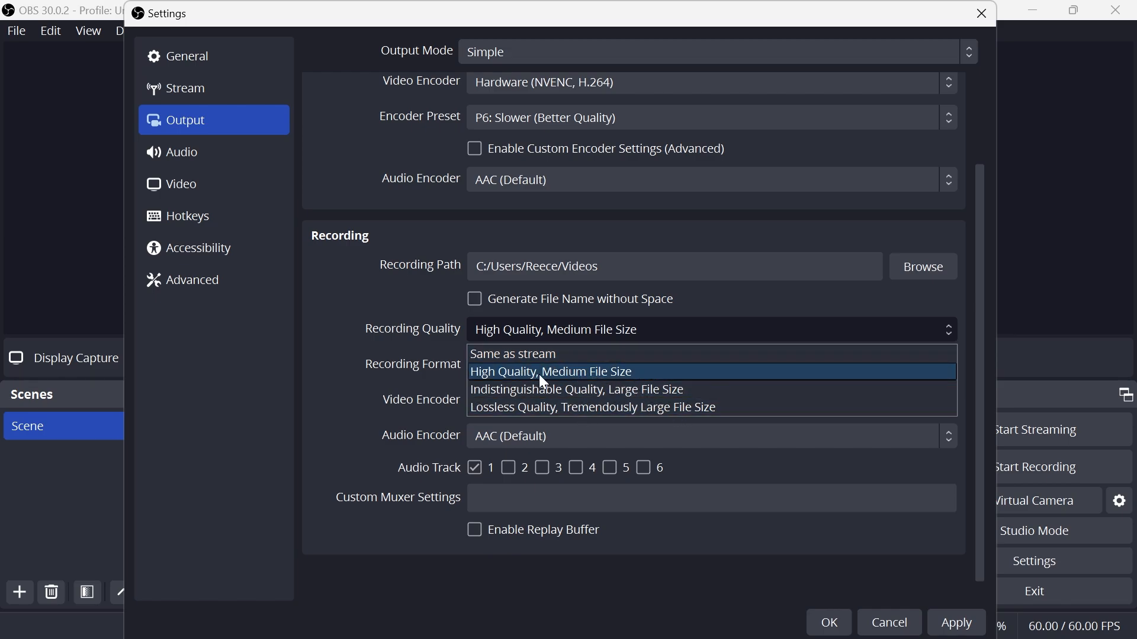
click(549, 372)
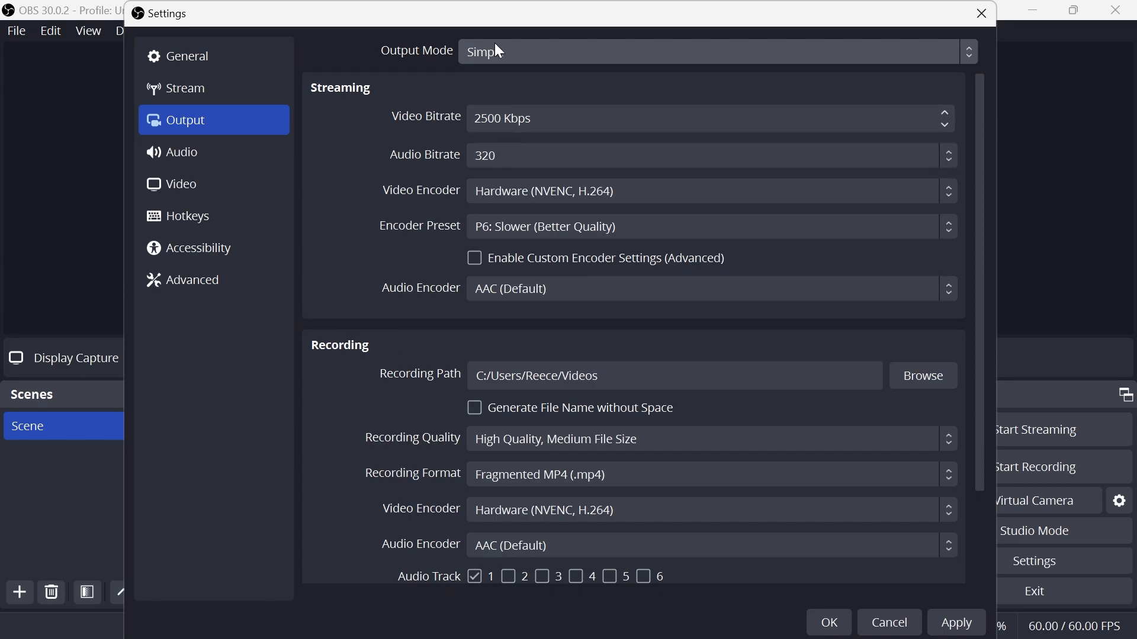
- Switch Output Mode to Advanced, check the 3500 Kbps encoder bitrate, and save with OK
click(709, 52)
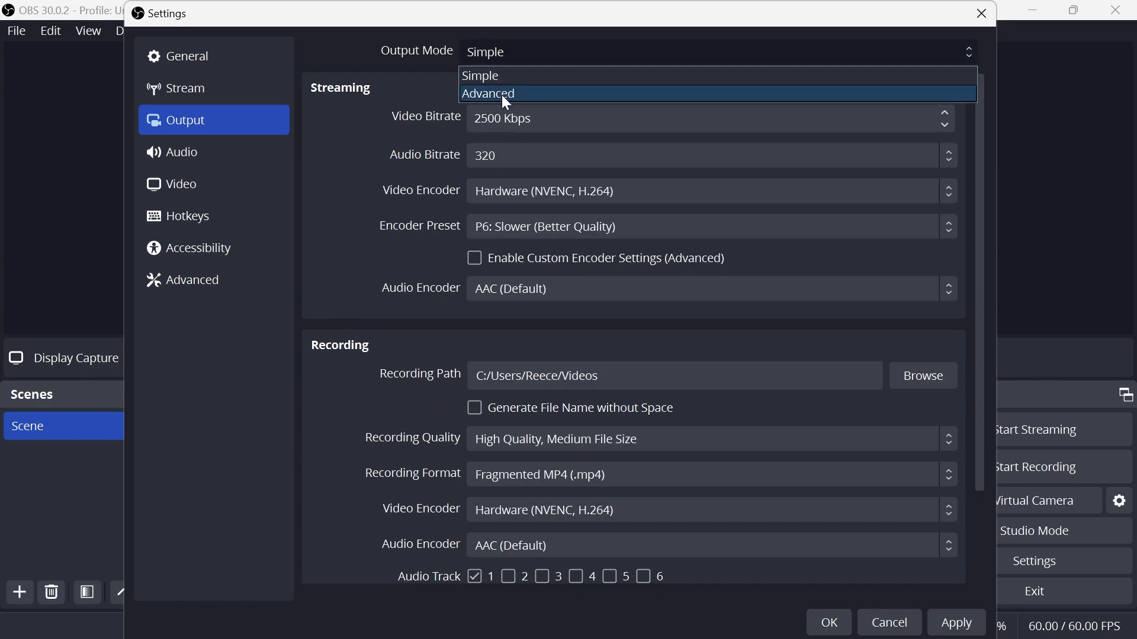
click(487, 93)
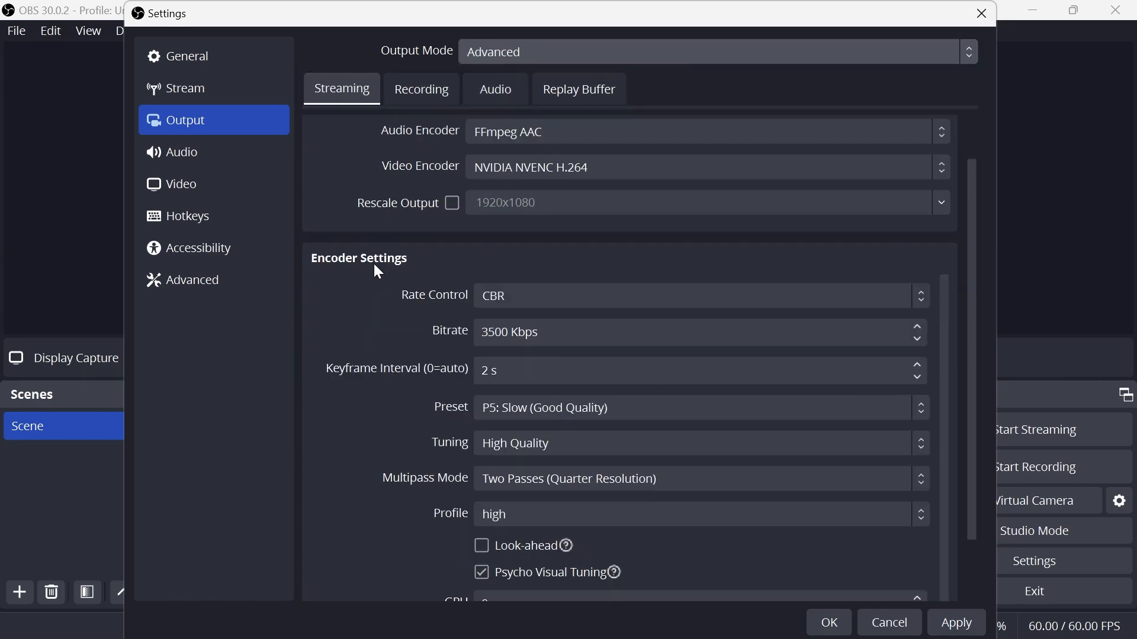
scroll(down, 3)
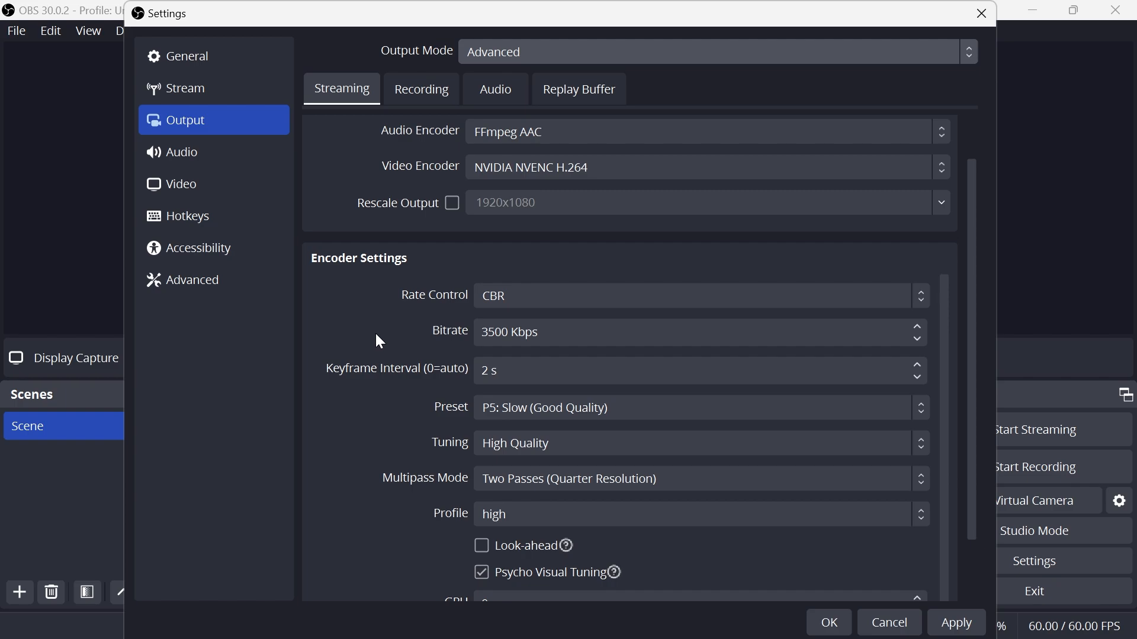
mouse_move(452, 334)
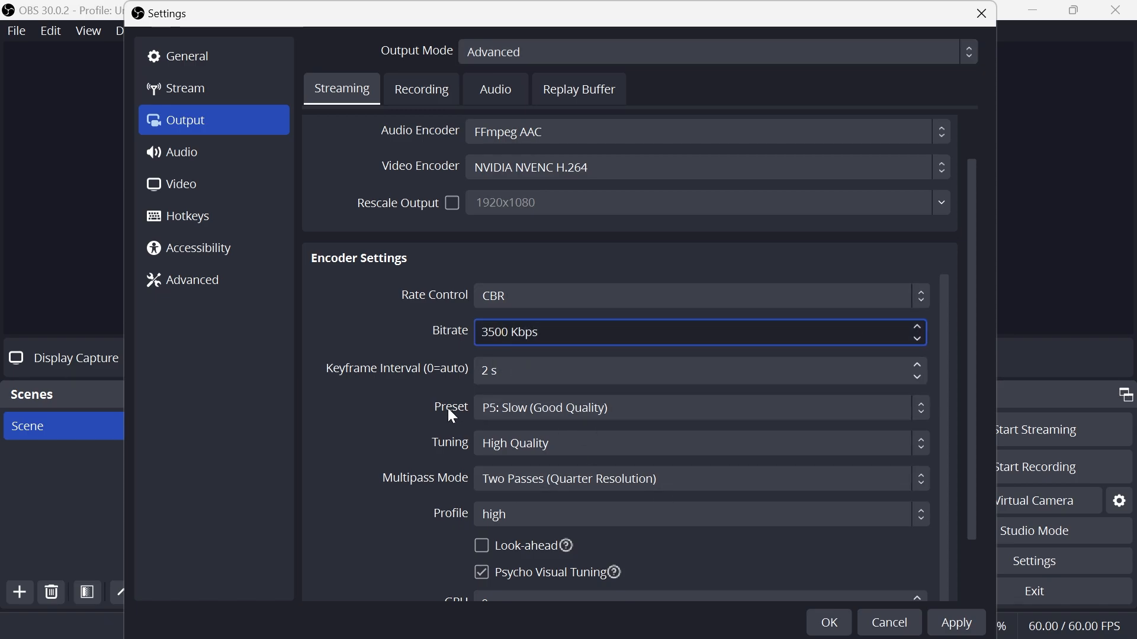
scroll(down, 3)
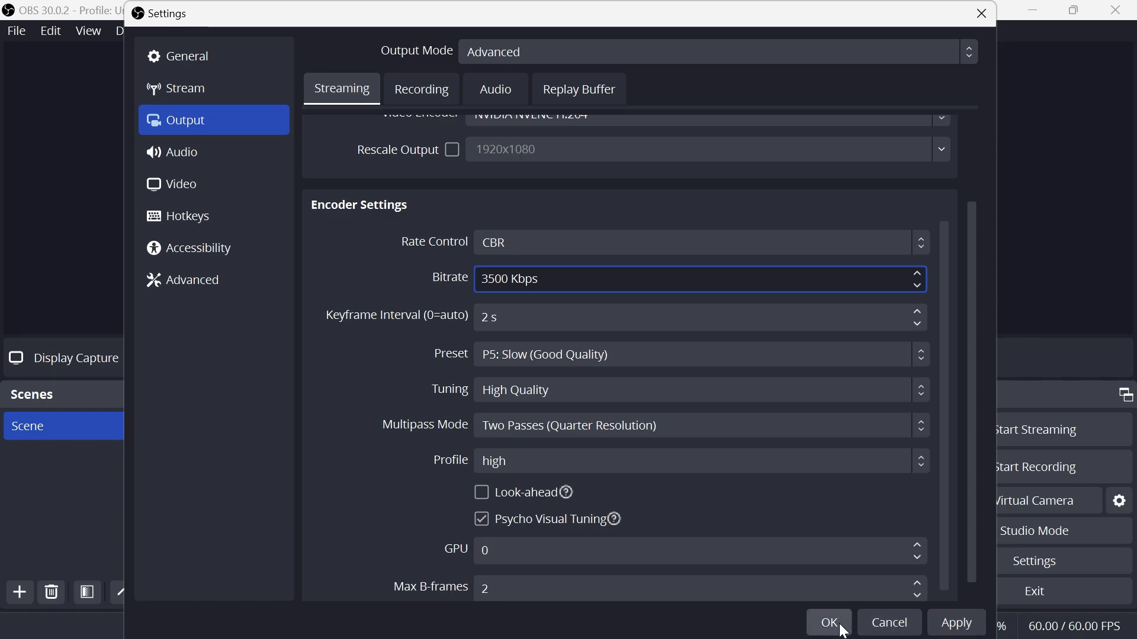
click(827, 623)
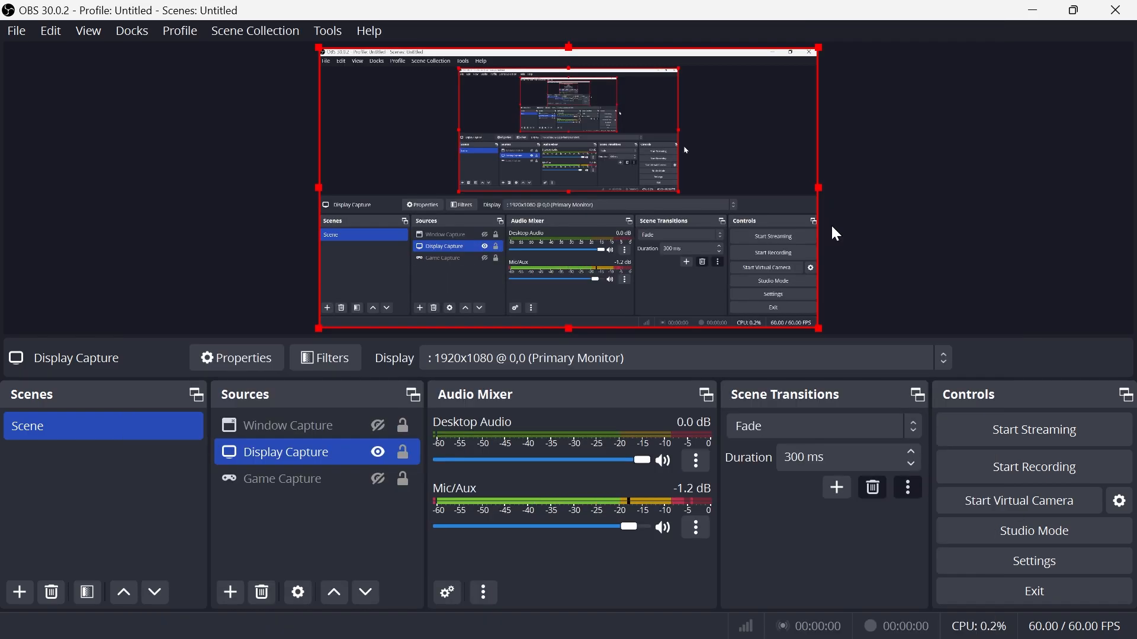